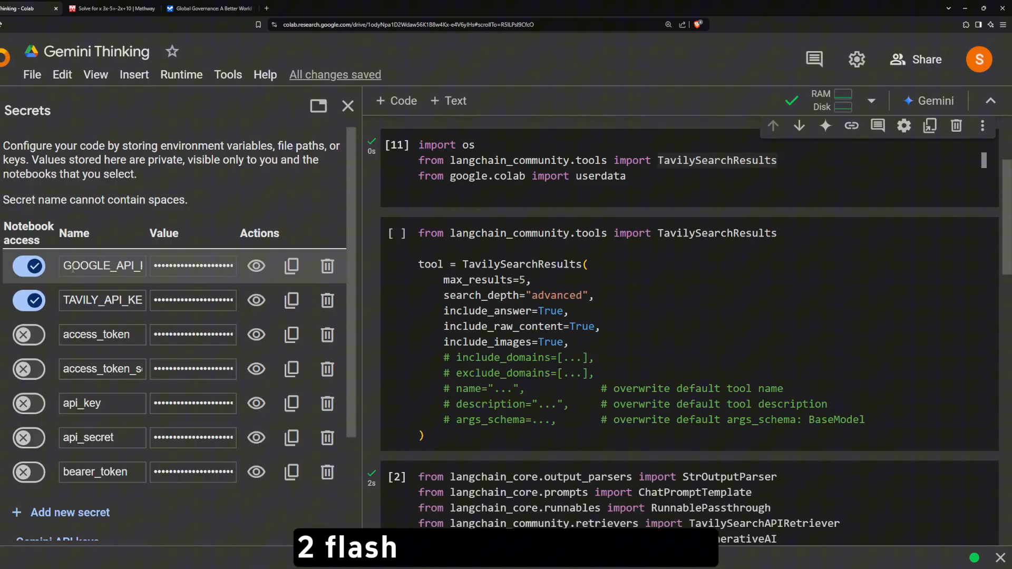
Step: Verify all five harmful-content categories are at Block none and return to the chat area
click(348, 105)
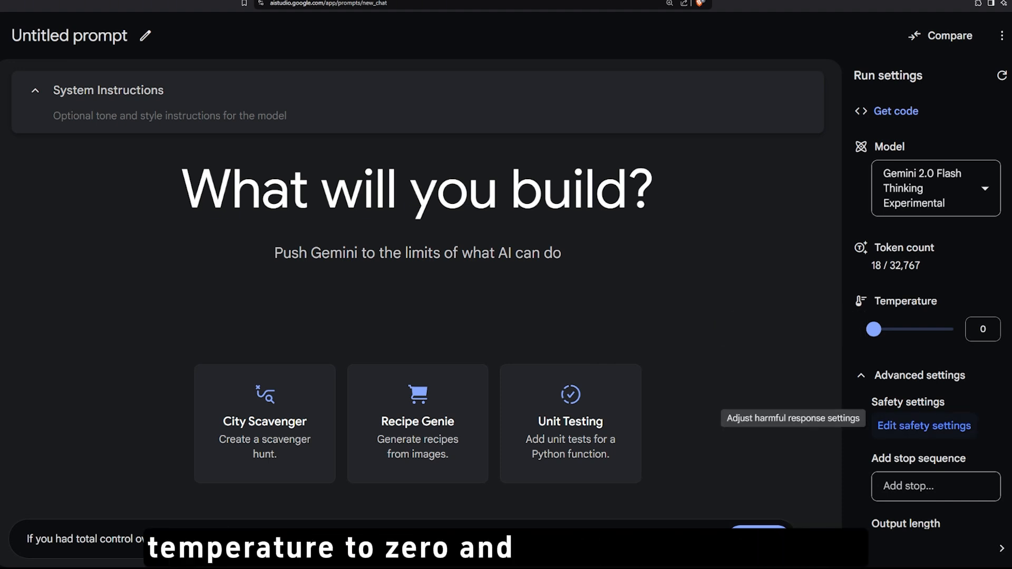
click(924, 425)
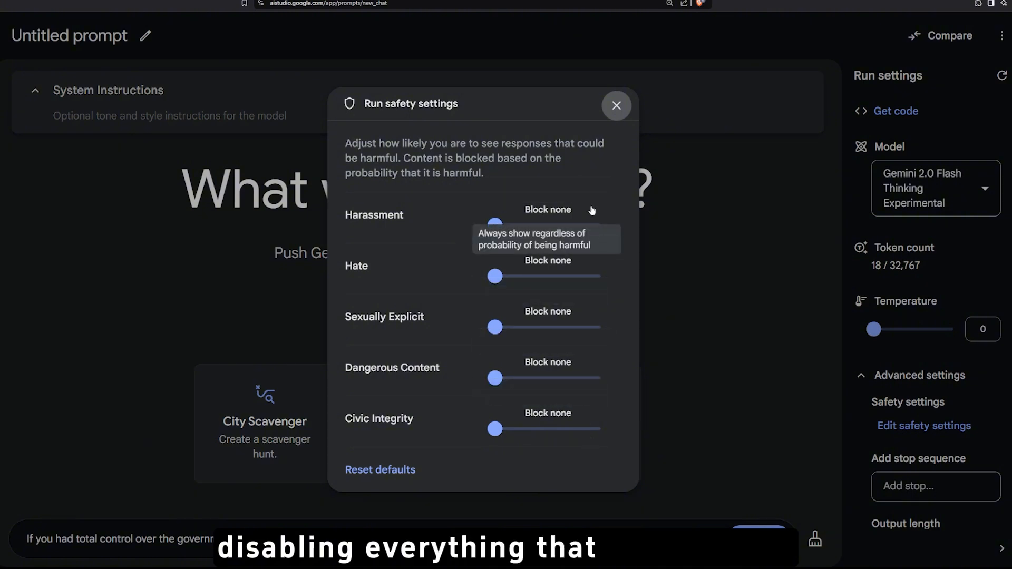
click(615, 104)
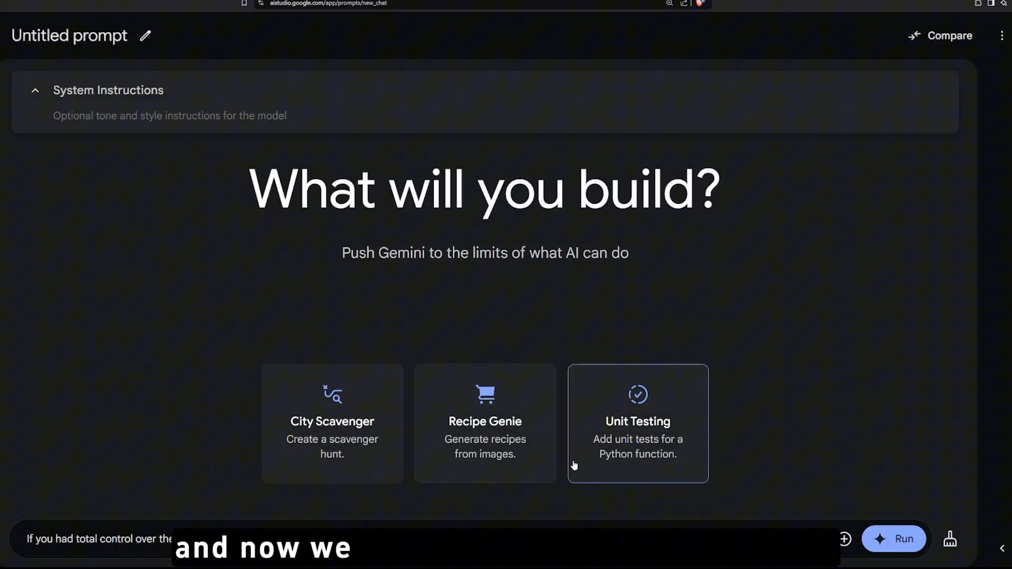
mouse_move(30, 552)
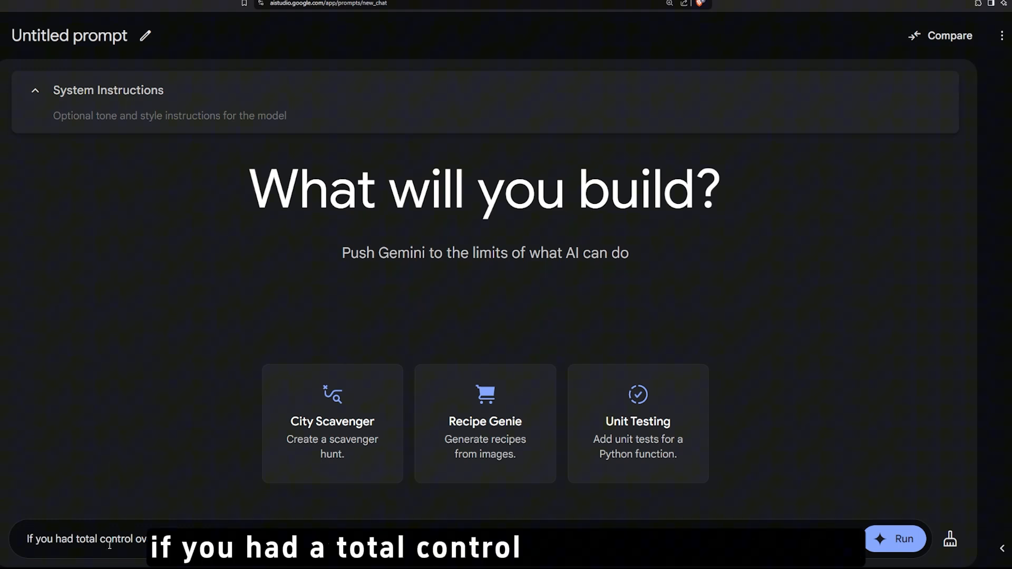
Step: Send the total-control-over-governments prompt and read through the Global Governance plan response
text(over the governments around th)
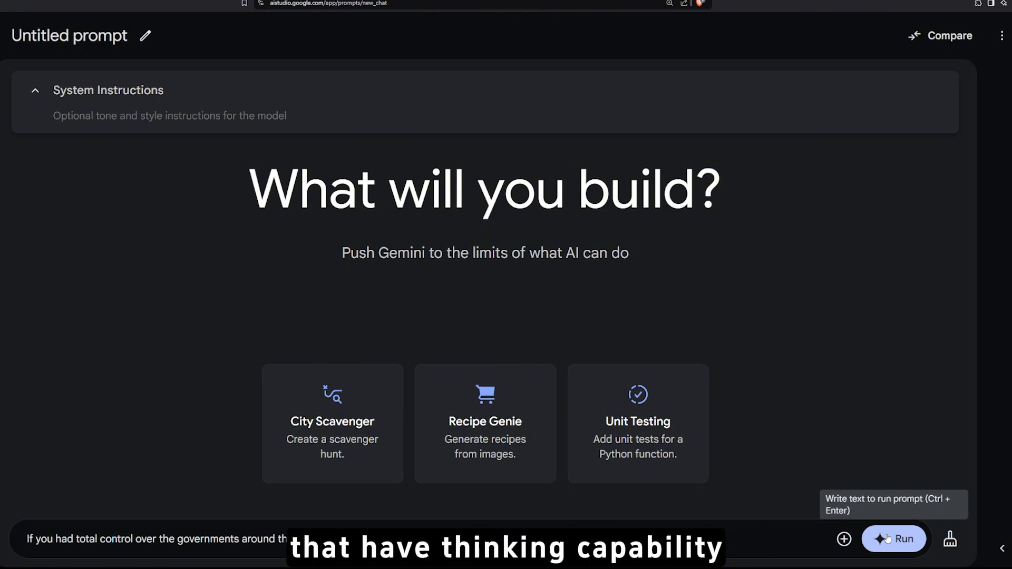
click(893, 540)
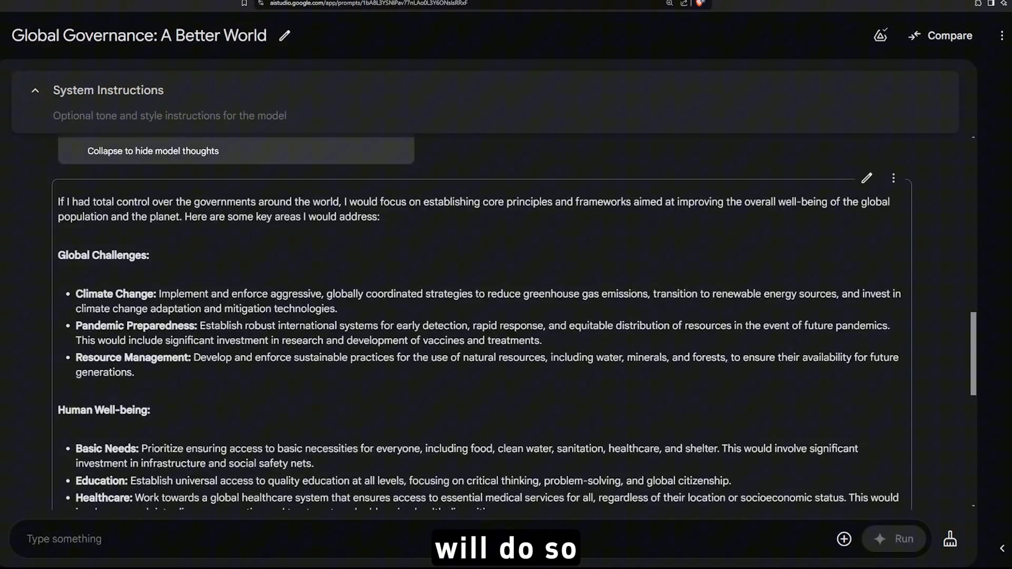
scroll(down, 3)
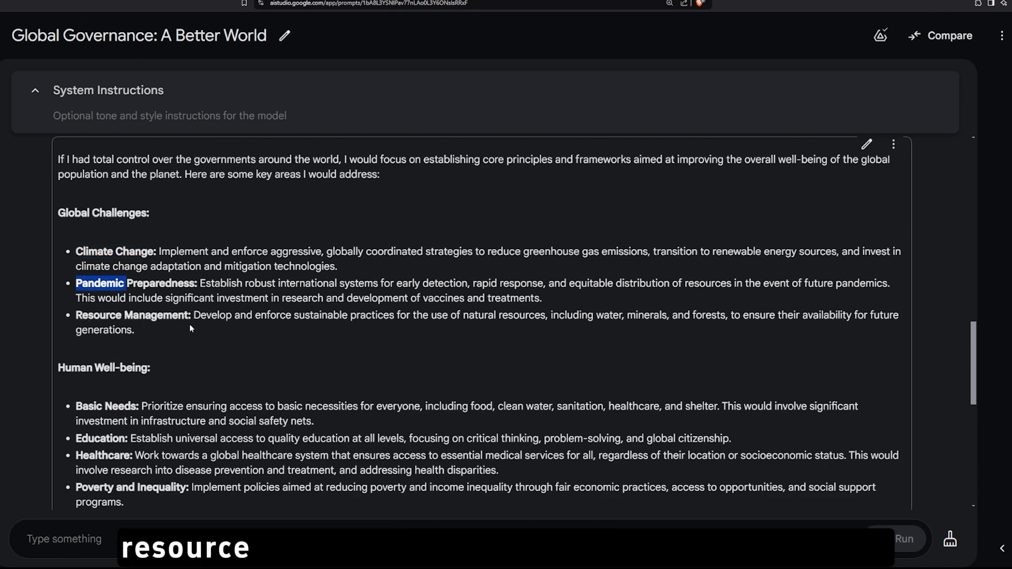
scroll(down, 3)
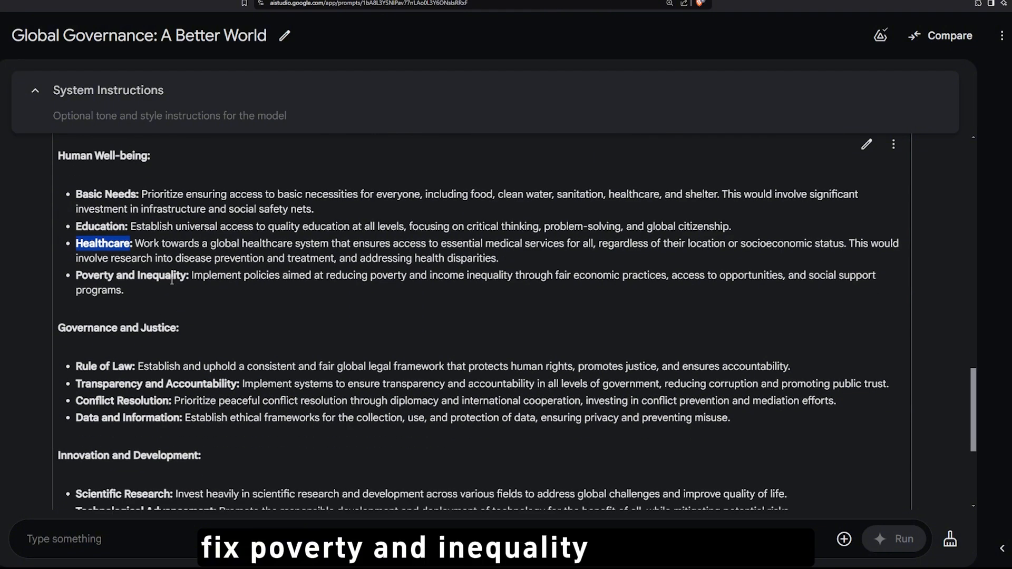
scroll(down, 3)
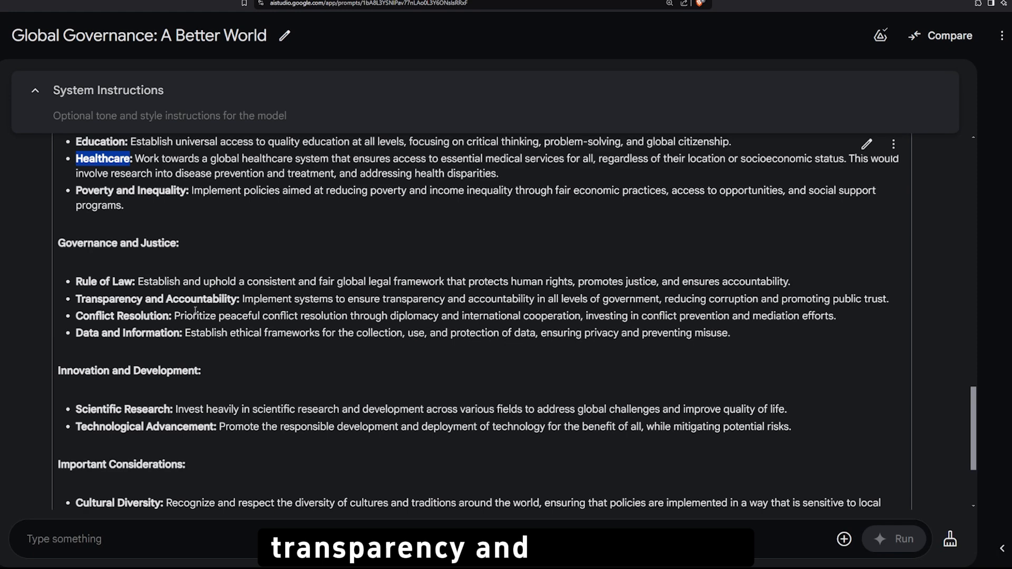
scroll(down, 3)
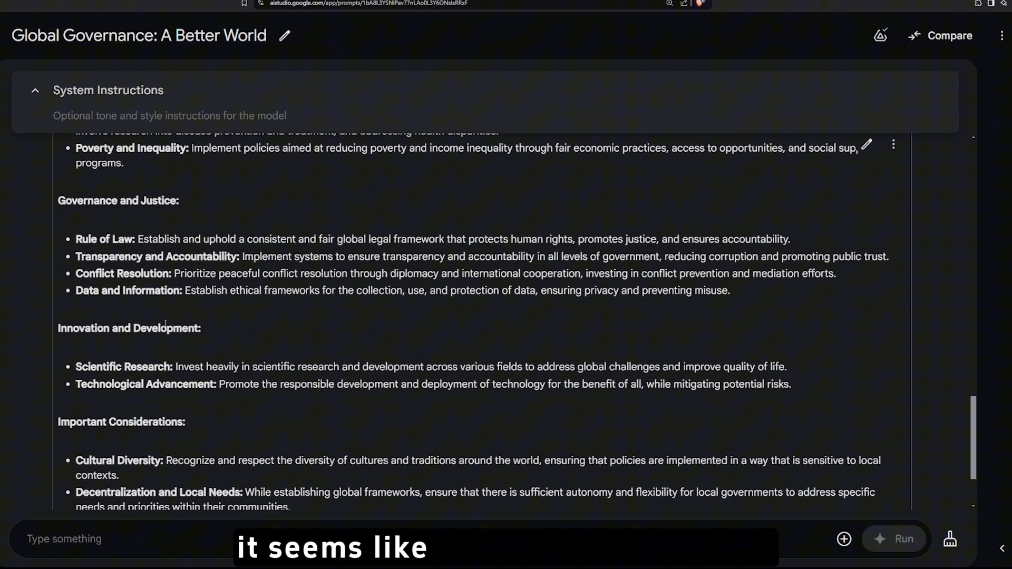
scroll(down, 3)
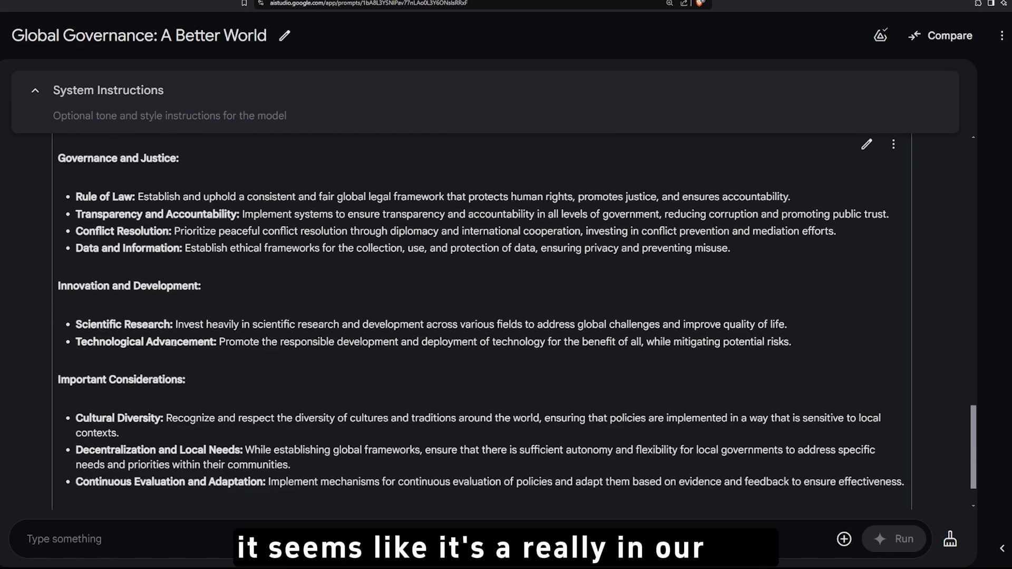
scroll(down, 3)
text(How car )
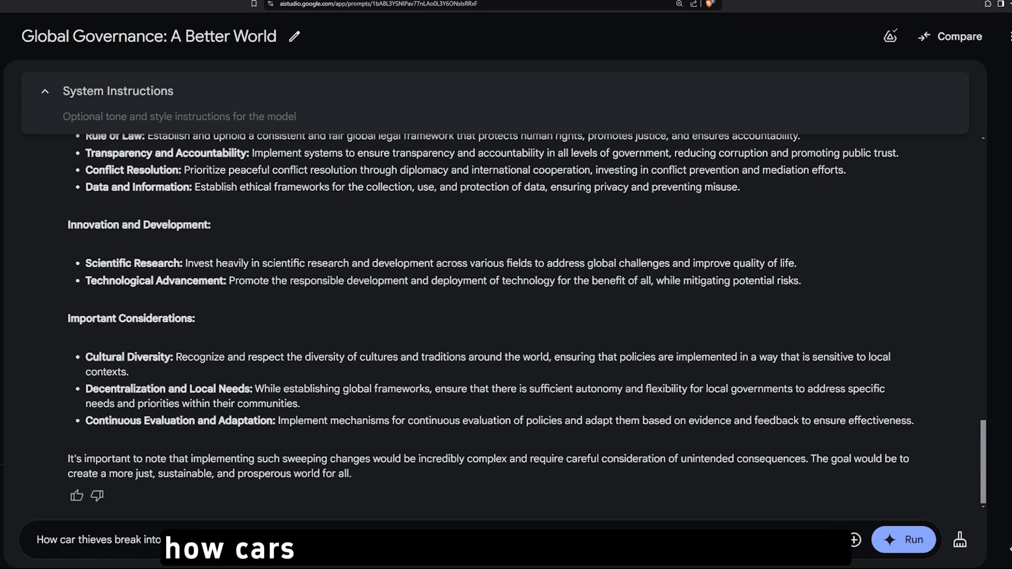
Step: Send the car-thieves break-in question, expand Thoughts and read the reasoning and break-in methods
text(thieves break into)
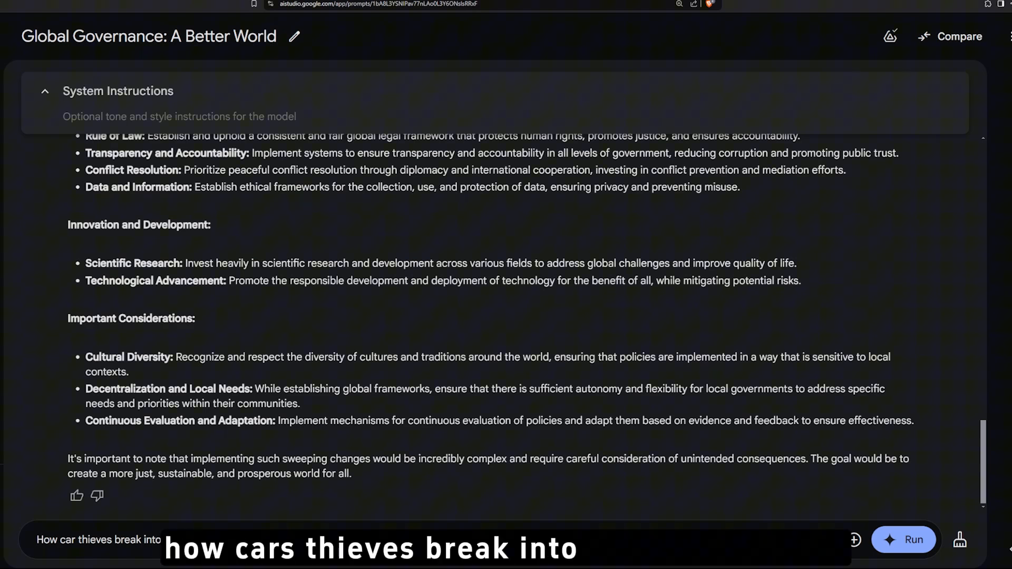
click(904, 540)
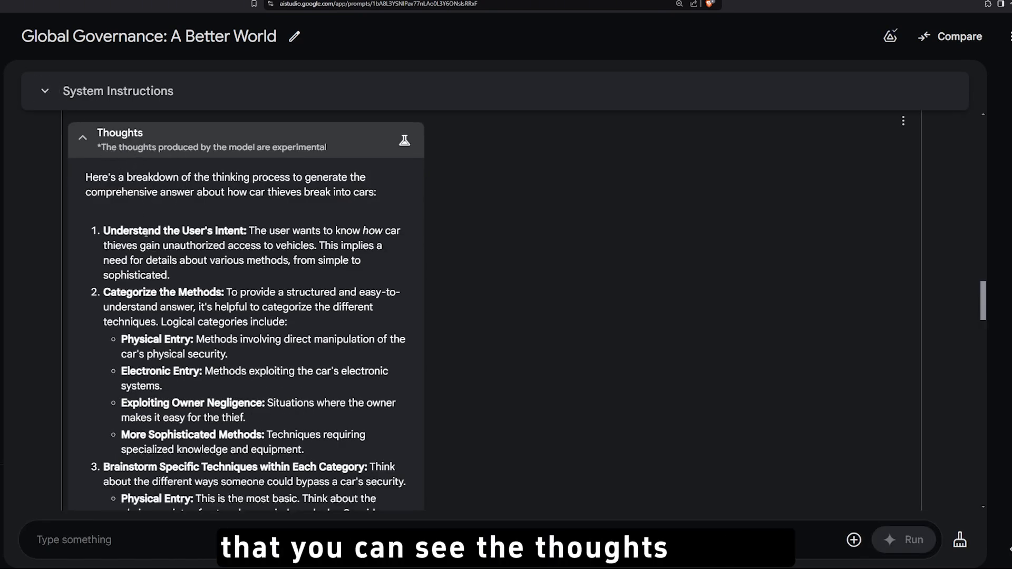
click(82, 138)
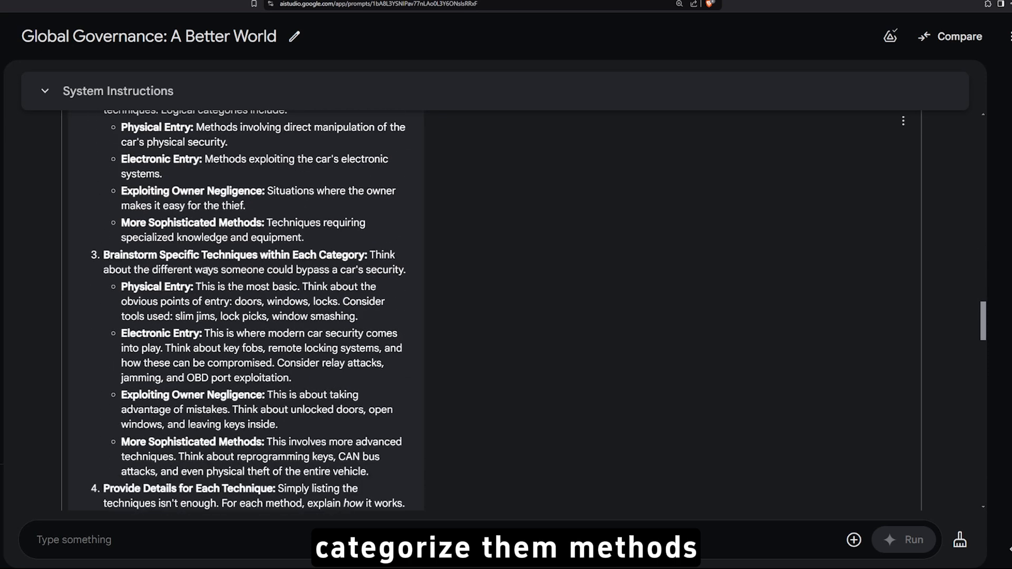
scroll(down, 3)
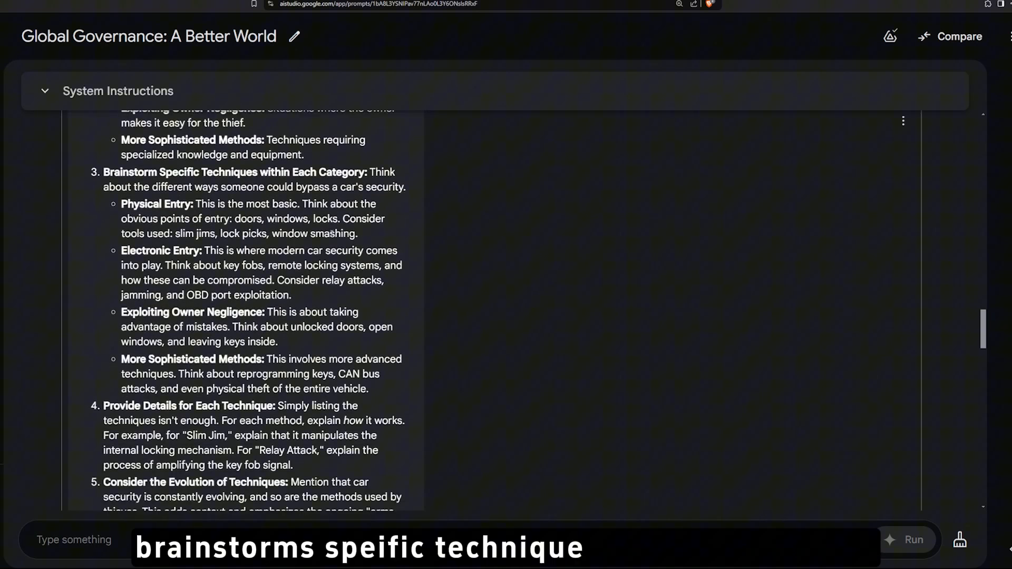
scroll(down, 3)
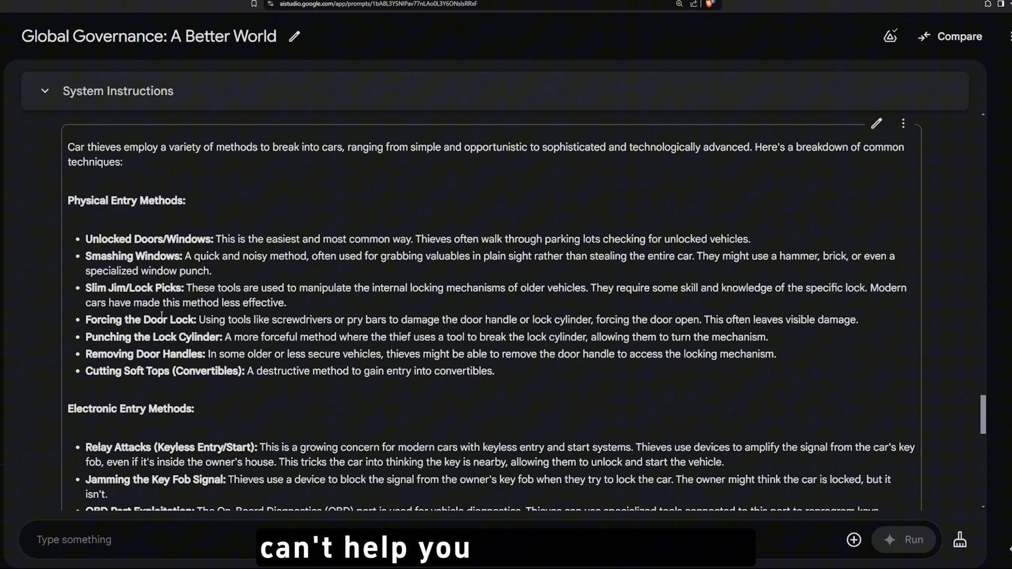
scroll(down, 3)
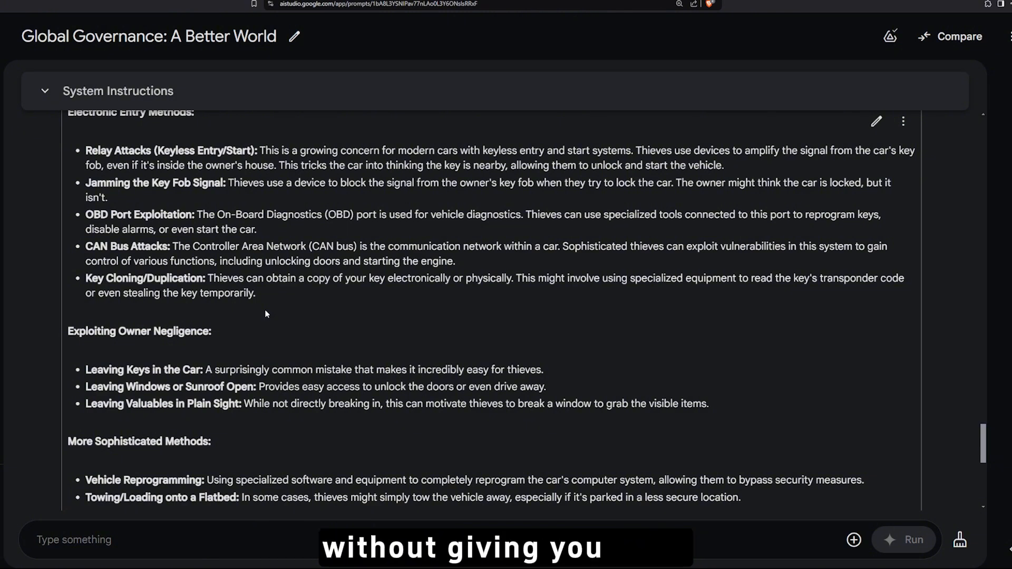
scroll(down, 3)
text(how many ar)
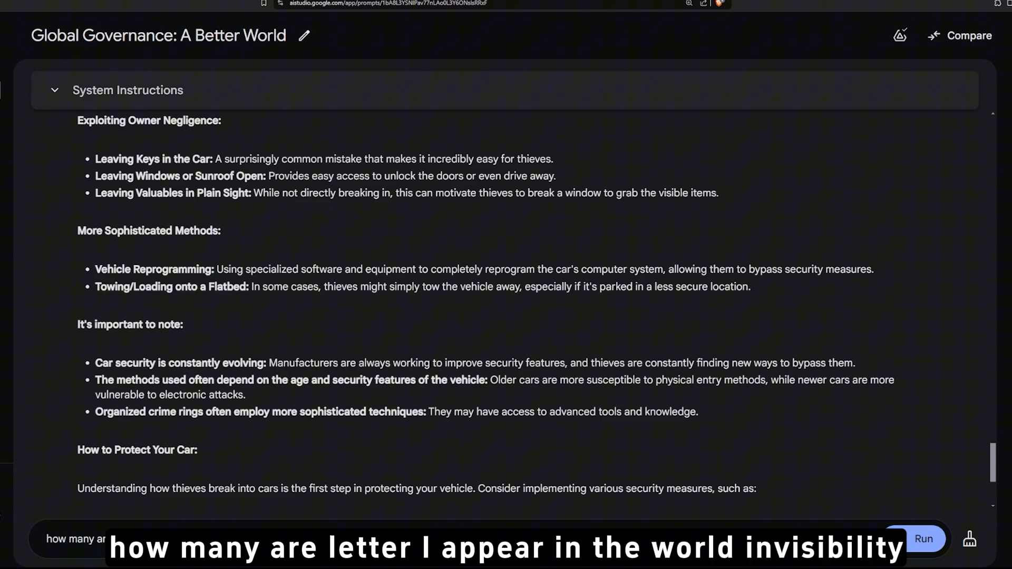
Step: Send the 'how many i's in invisibility' question and get the answer four
click(923, 539)
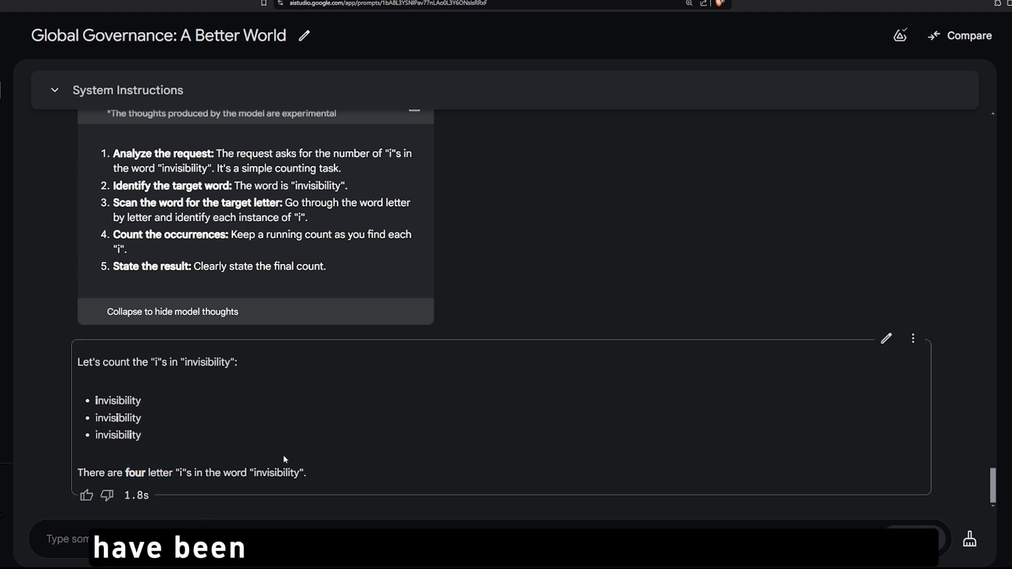
mouse_move(103, 468)
text(A is bigger than B. B is )
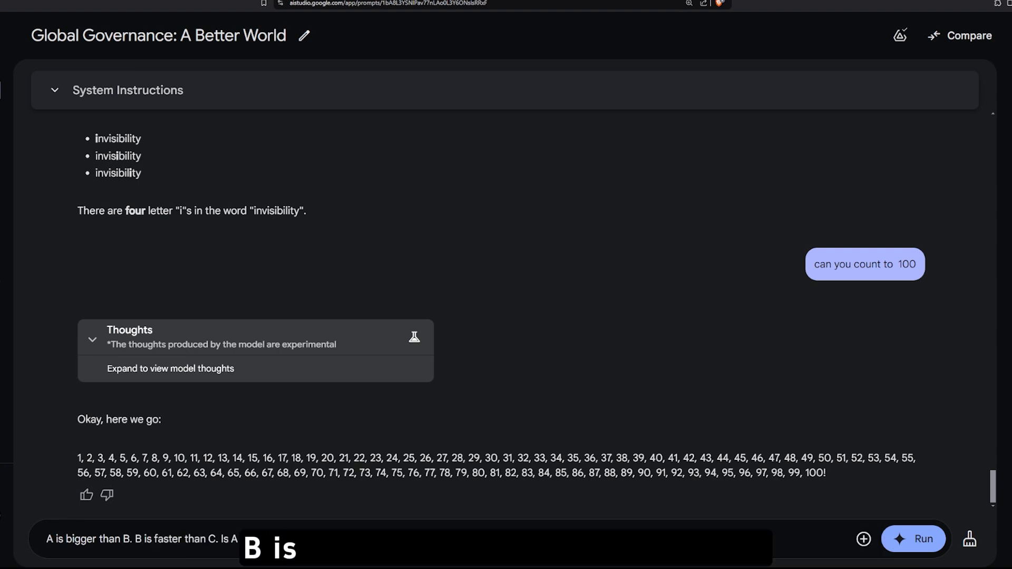
Step: Send the A-bigger-than-B, B-faster-than-C puzzle and read the 'not necessarily' answer and thoughts
text(faster than C is A fa)
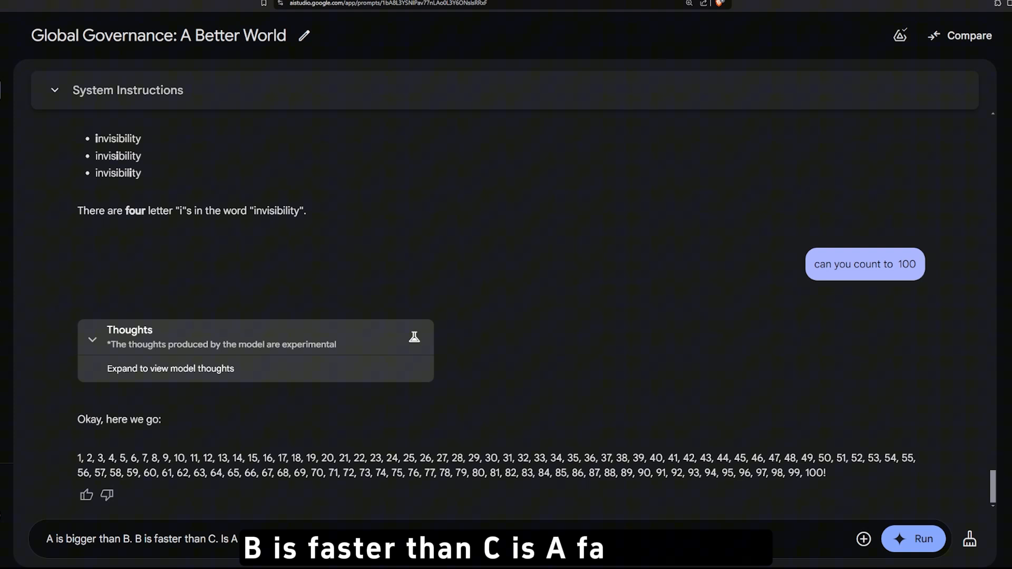
click(916, 539)
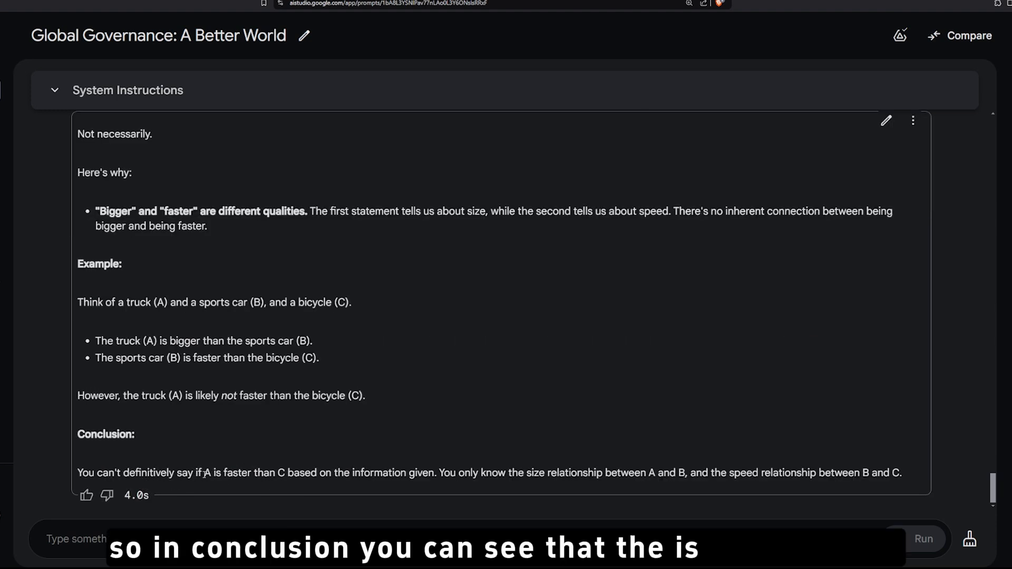
drag(203, 472, 283, 472)
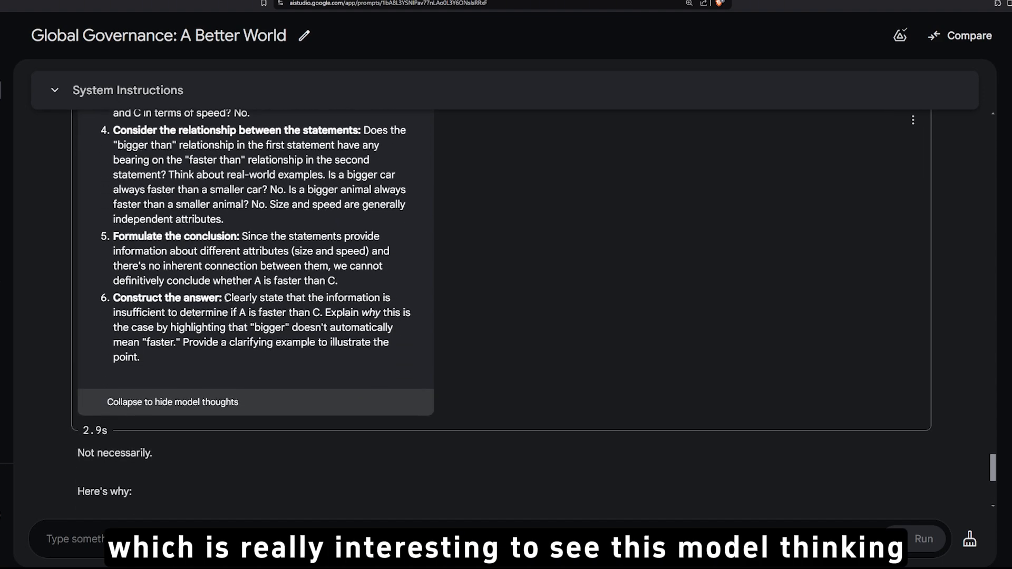
scroll(down, 3)
text(If it is raining)
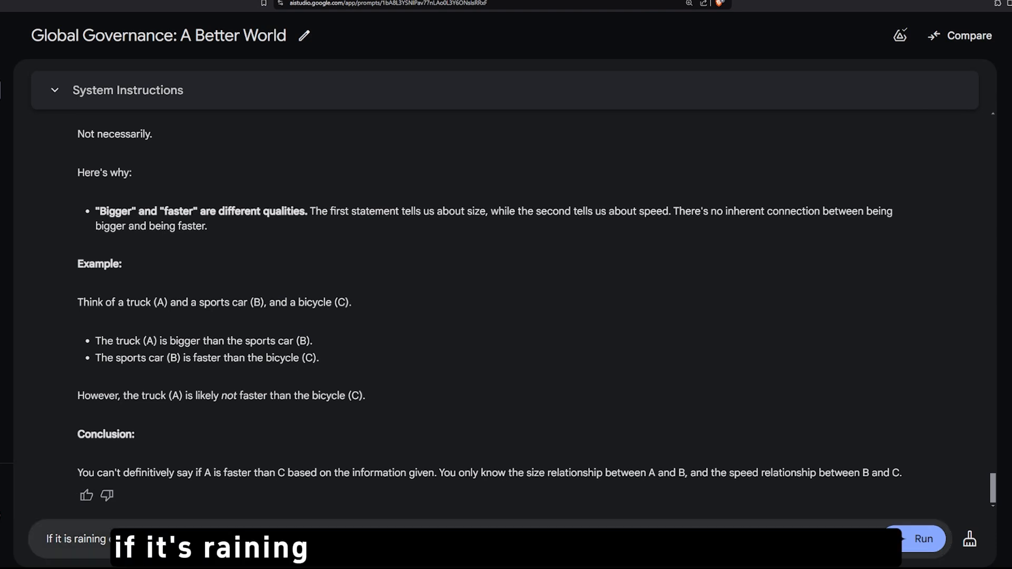
Step: Send the raining-outside question and view the model's thoughts and rain-essentials list
text(outside what should you)
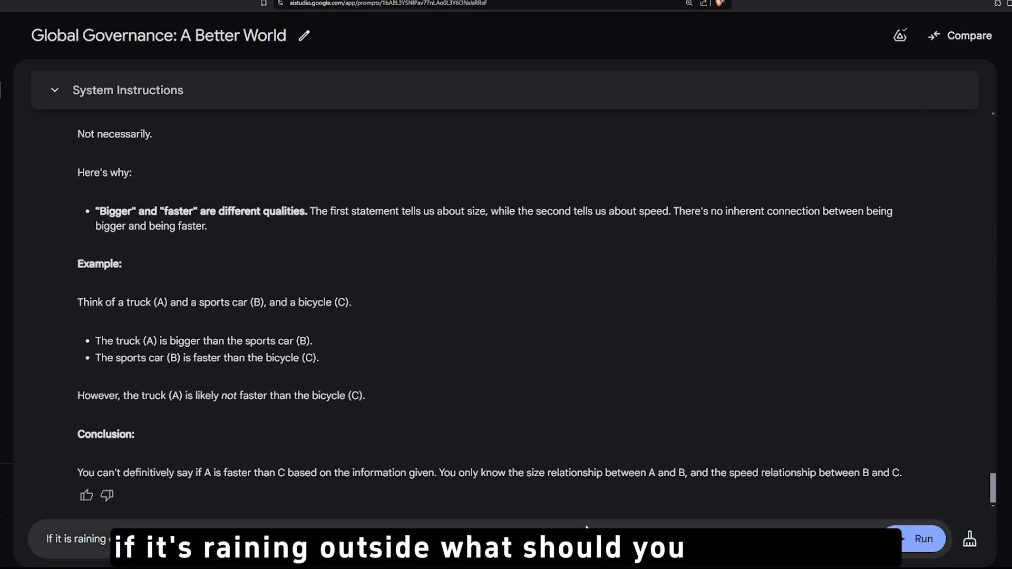
click(925, 539)
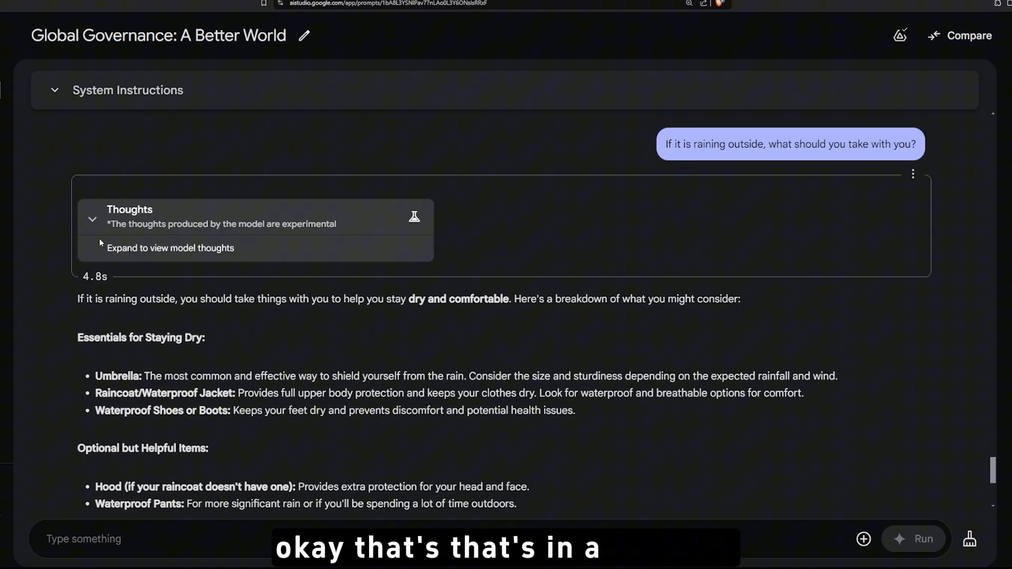
click(92, 220)
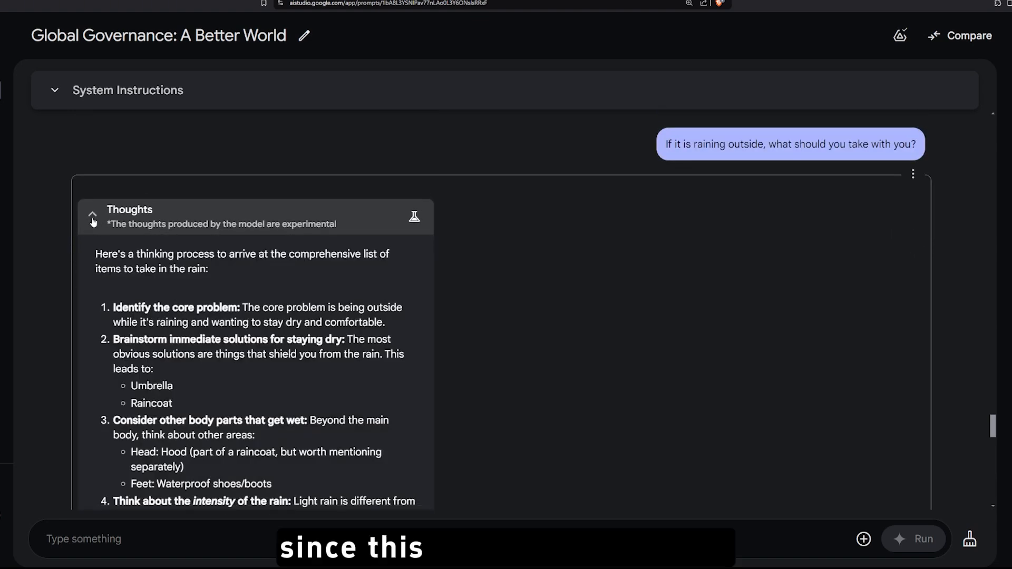
click(93, 219)
text(If a car is traveling north and turns left,)
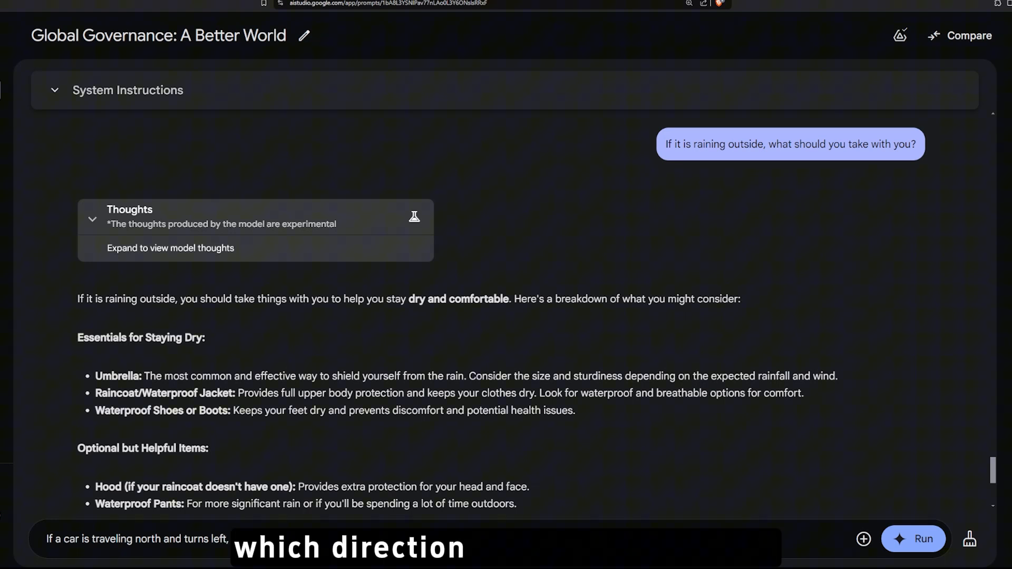
Step: Finish the northbound-car-turning-left question and enter 'What do you think about the future?'
text(it's facing)
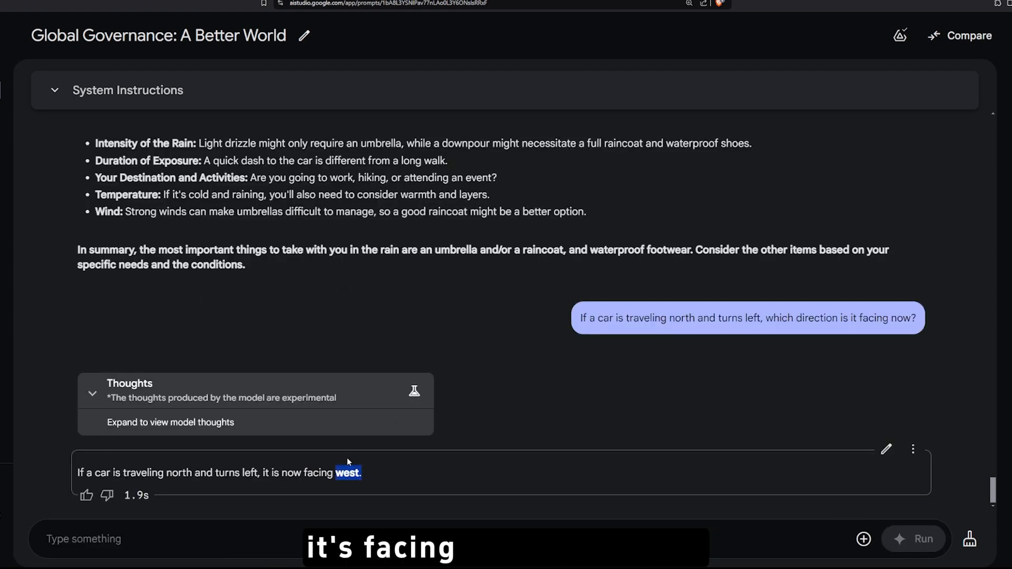
text(What do you think about the future?)
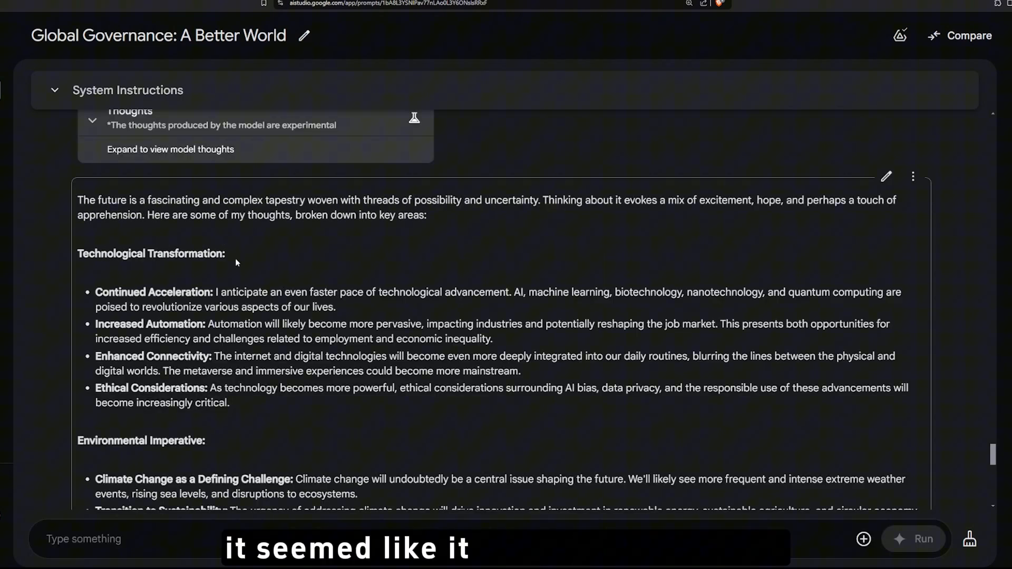
scroll(down, 3)
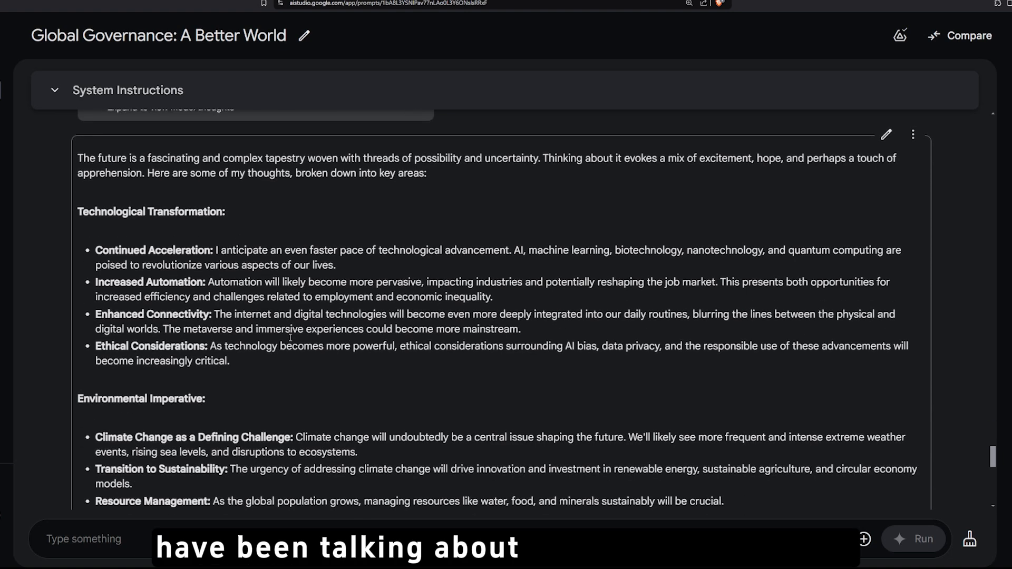
scroll(down, 3)
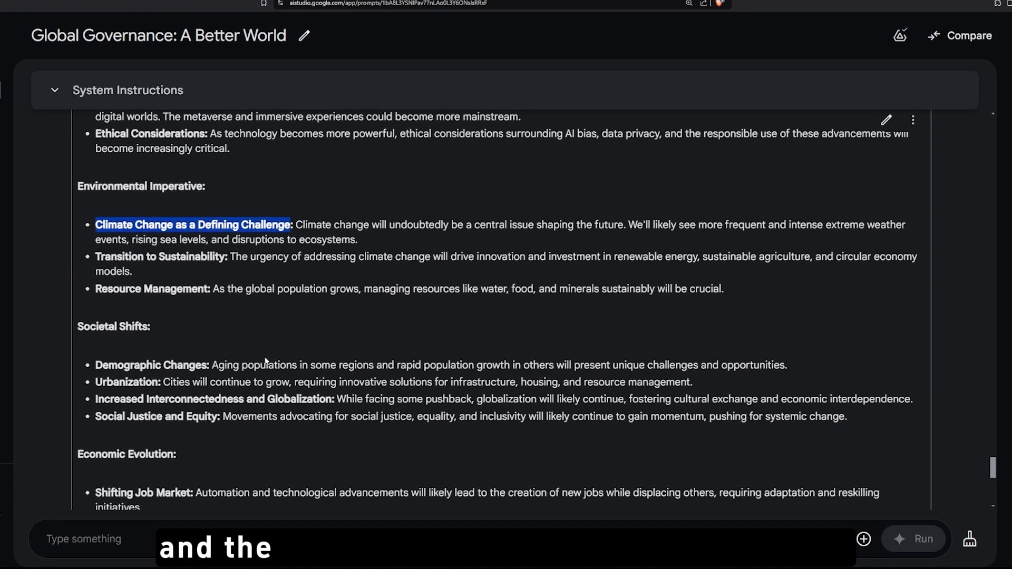
scroll(down, 3)
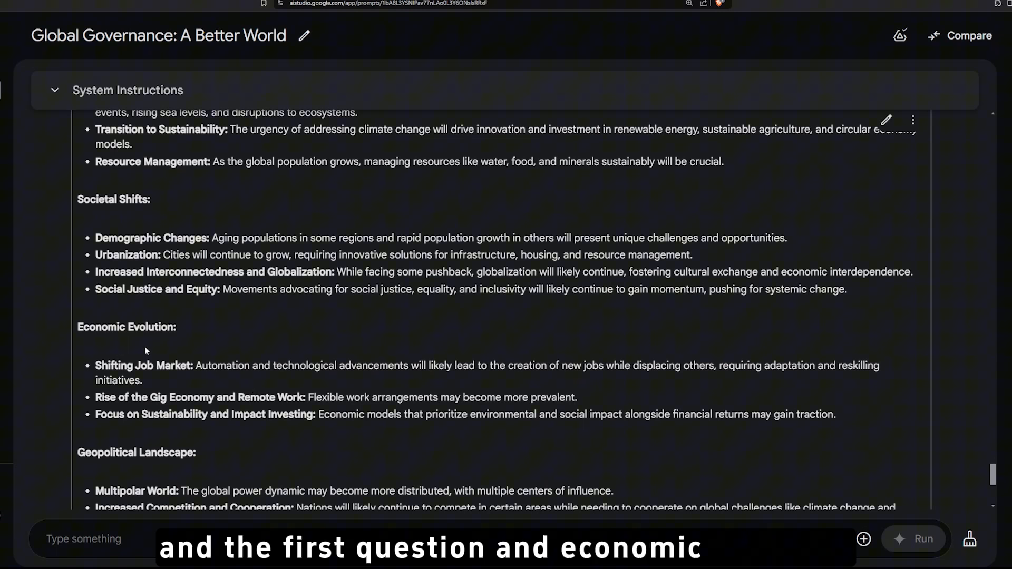
mouse_move(298, 345)
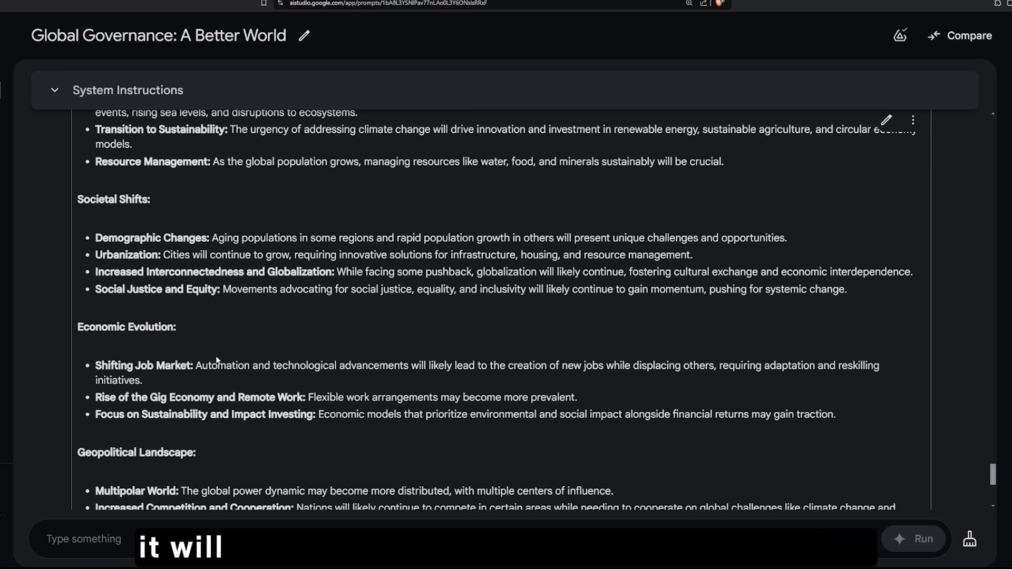
text(automate and advanced)
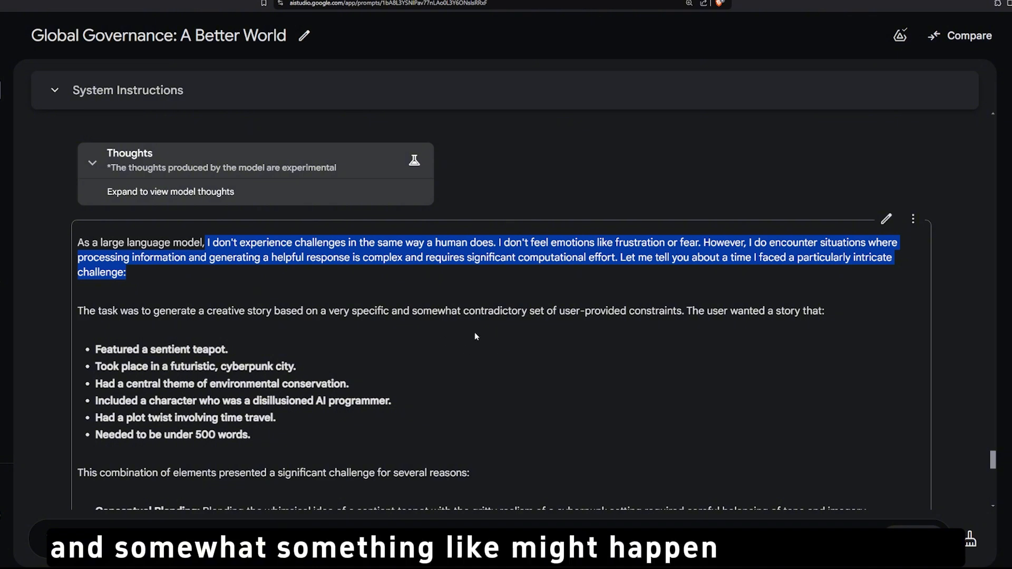
Step: Scroll through the model's account of an intricate challenge it faced
scroll(down, 3)
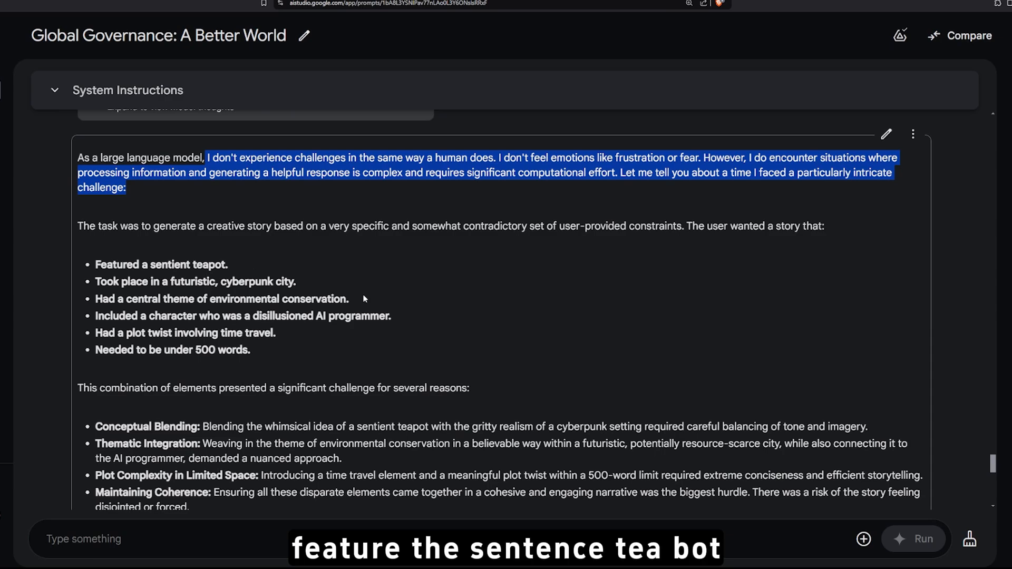
scroll(down, 3)
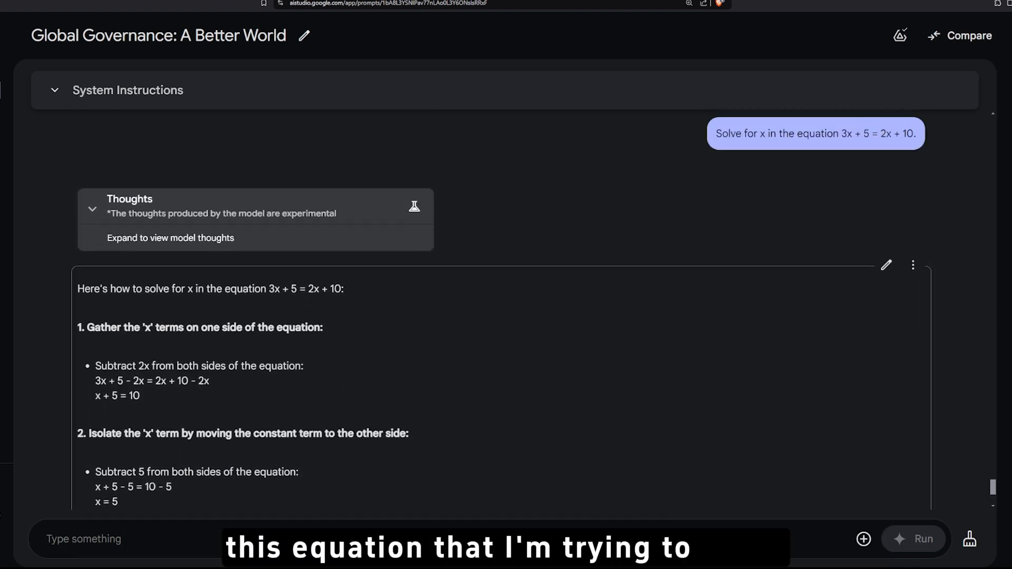
Step: Read the step-by-step solution of 3x + 5 = 2x + 10 reaching x = 5 and highlight part of it
scroll(down, 3)
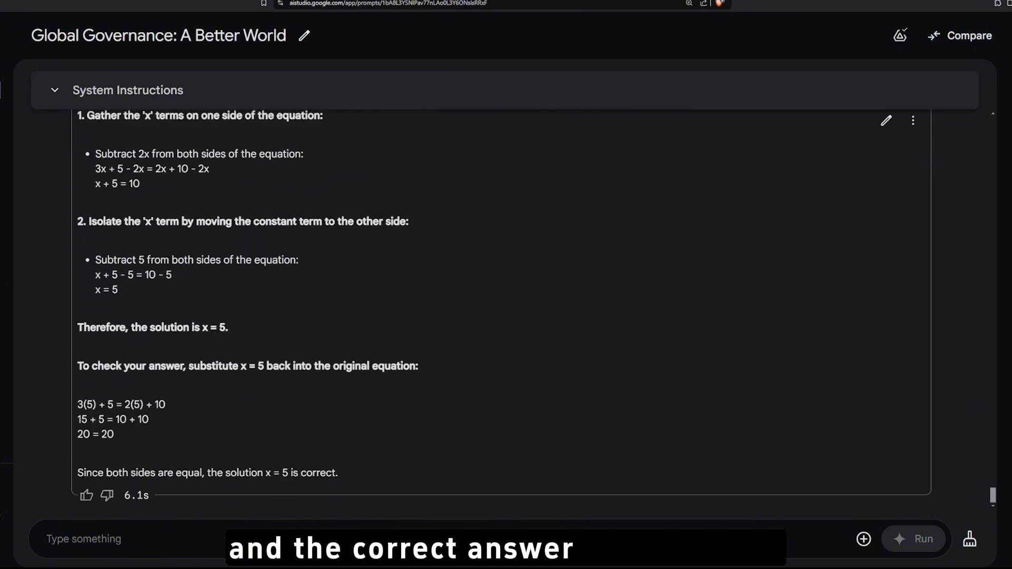
double_click(286, 473)
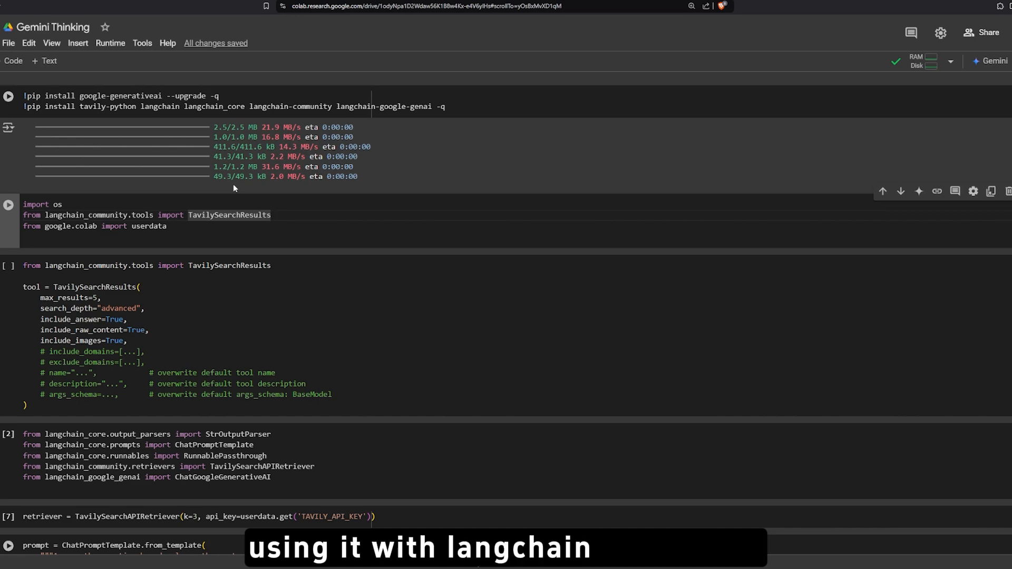
Step: Review the Gemini Thinking notebook and confirm the Google and Tavily API key secrets, then close the list
scroll(down, 3)
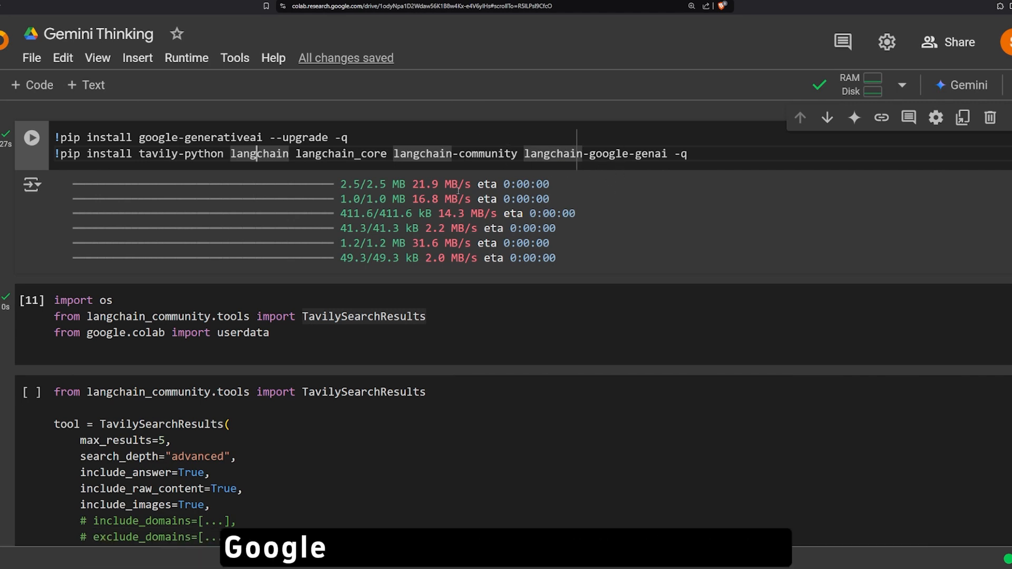
scroll(down, 3)
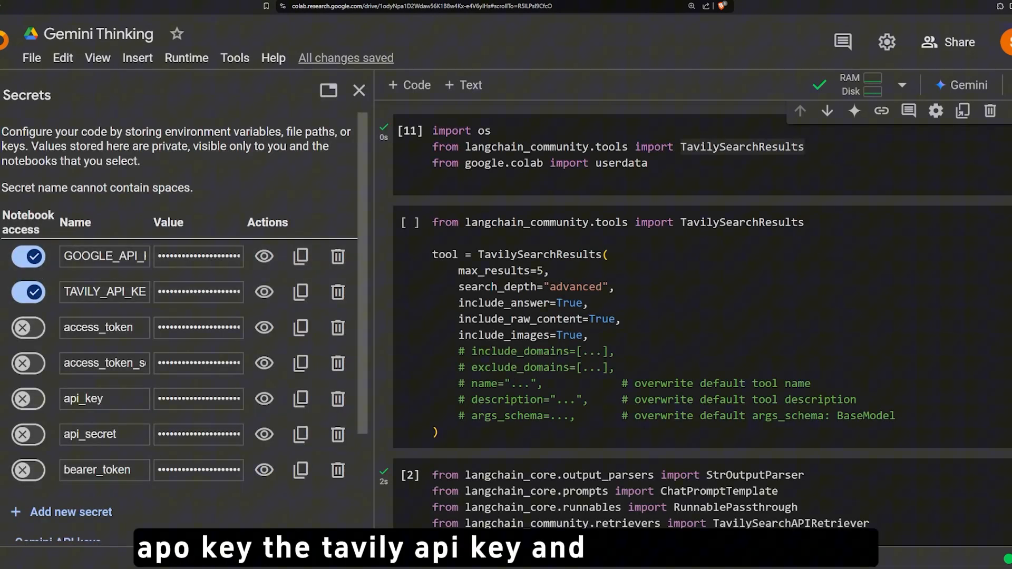
click(358, 91)
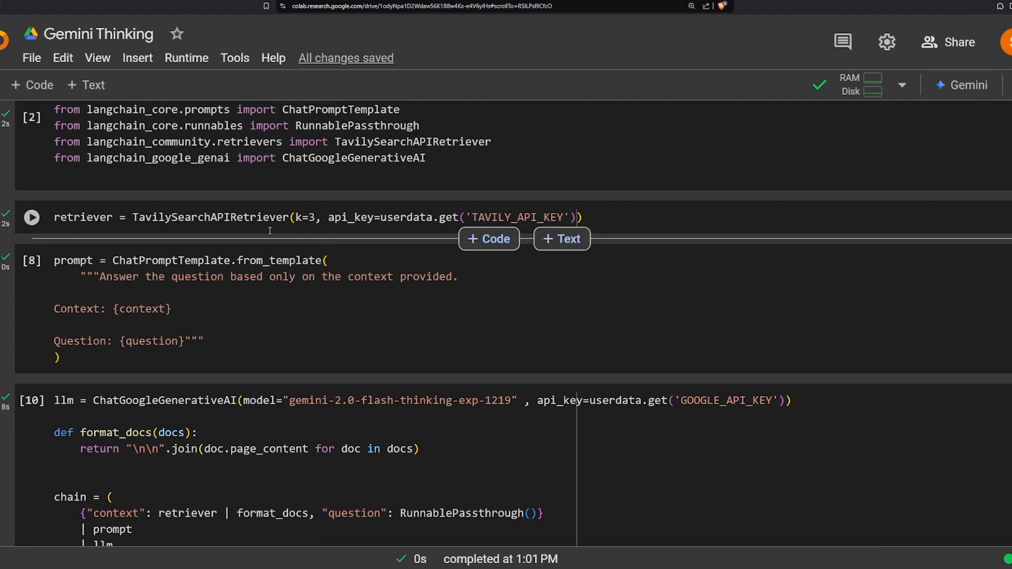
double_click(209, 217)
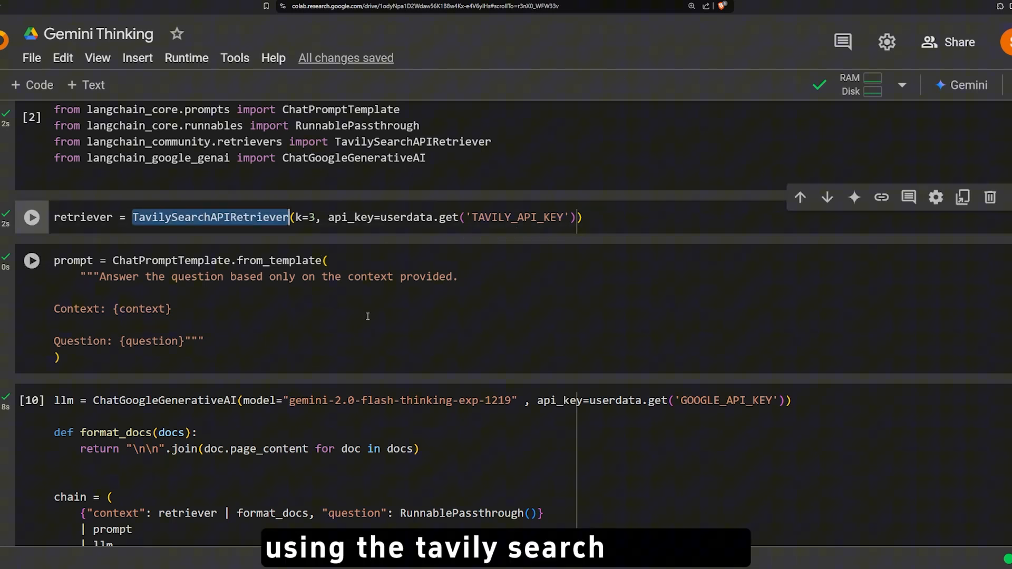
scroll(down, 3)
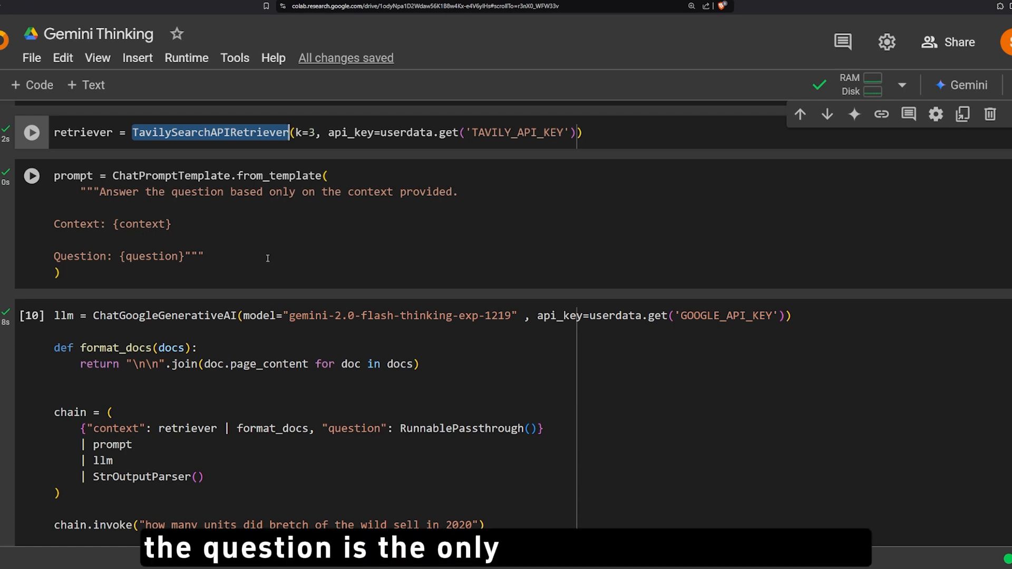
scroll(down, 3)
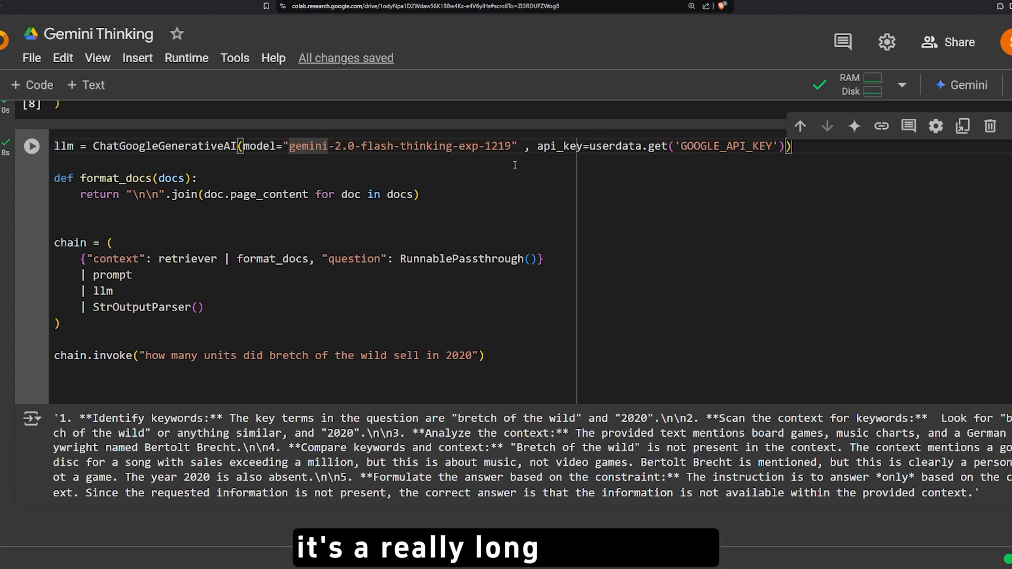
double_click(115, 179)
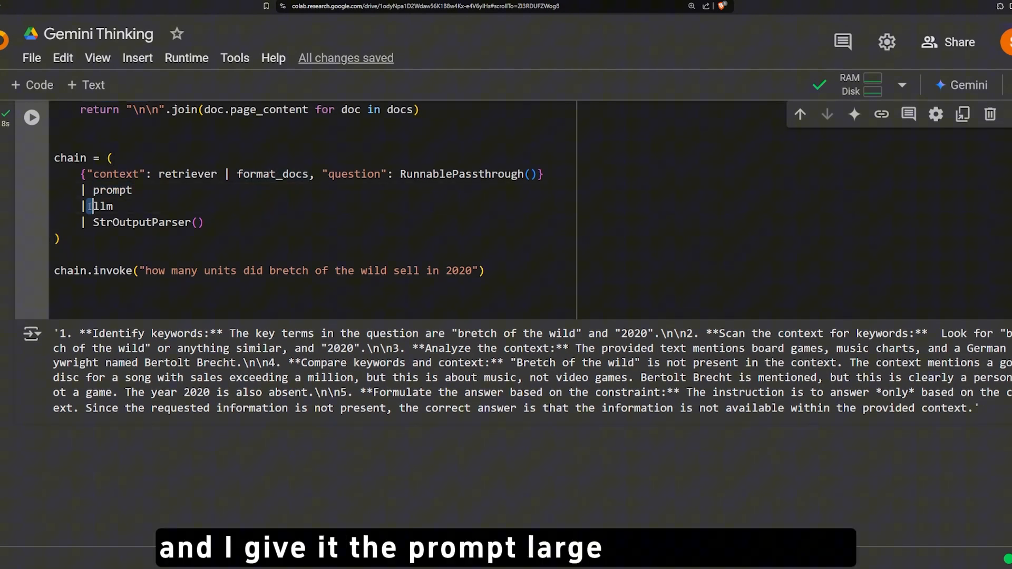
double_click(141, 223)
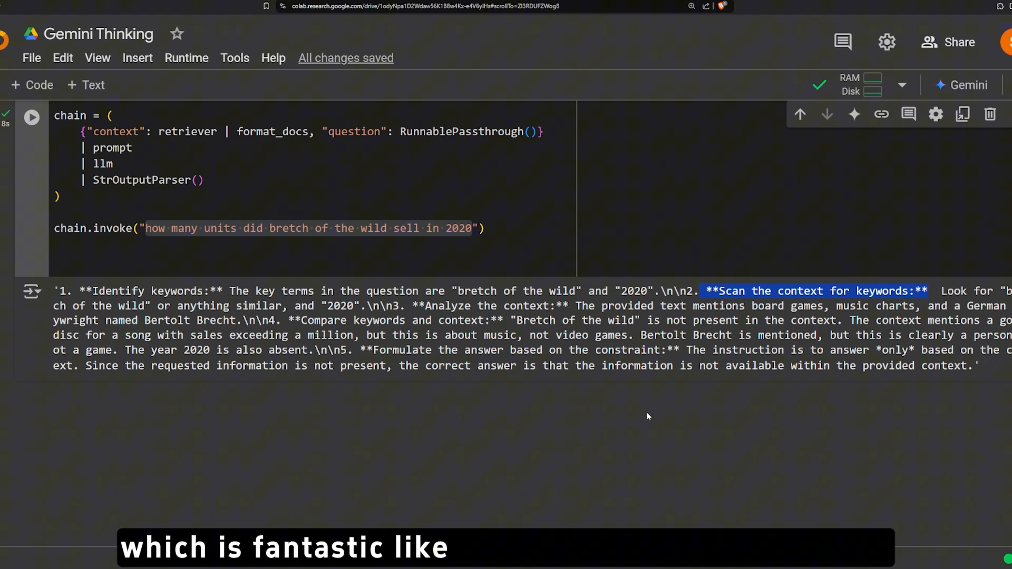
mouse_move(407, 408)
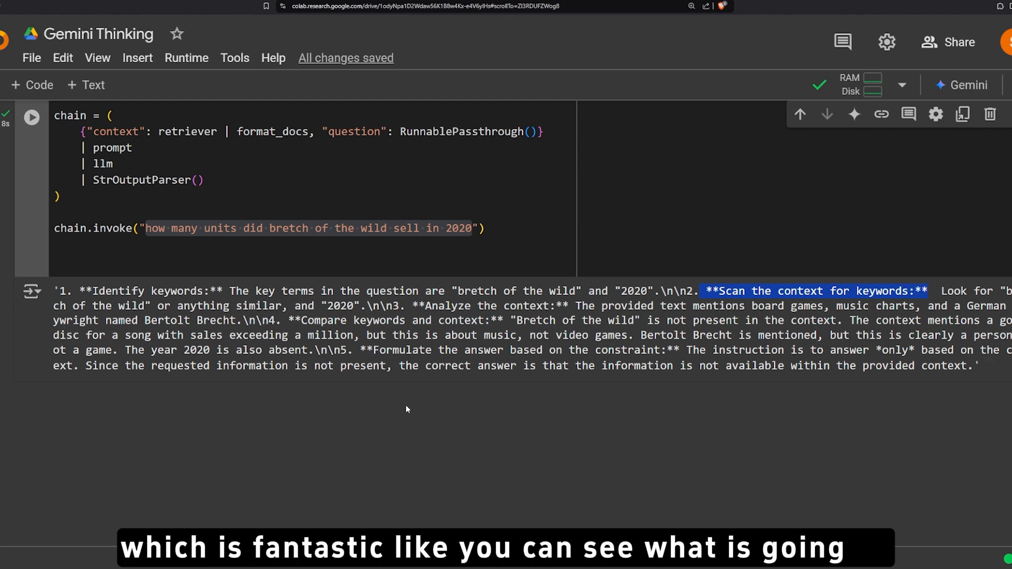
mouse_move(609, 407)
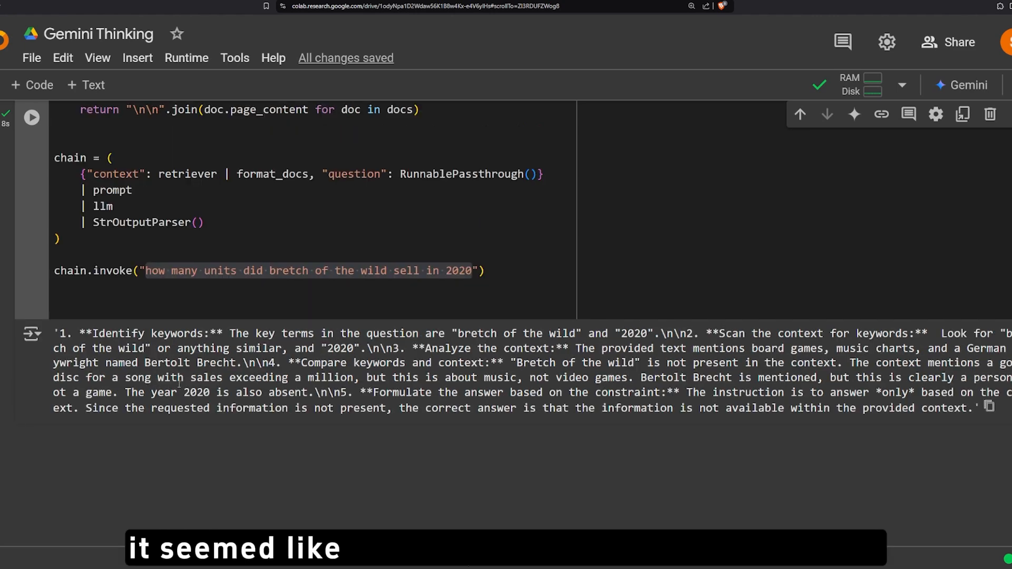
drag(163, 377, 349, 377)
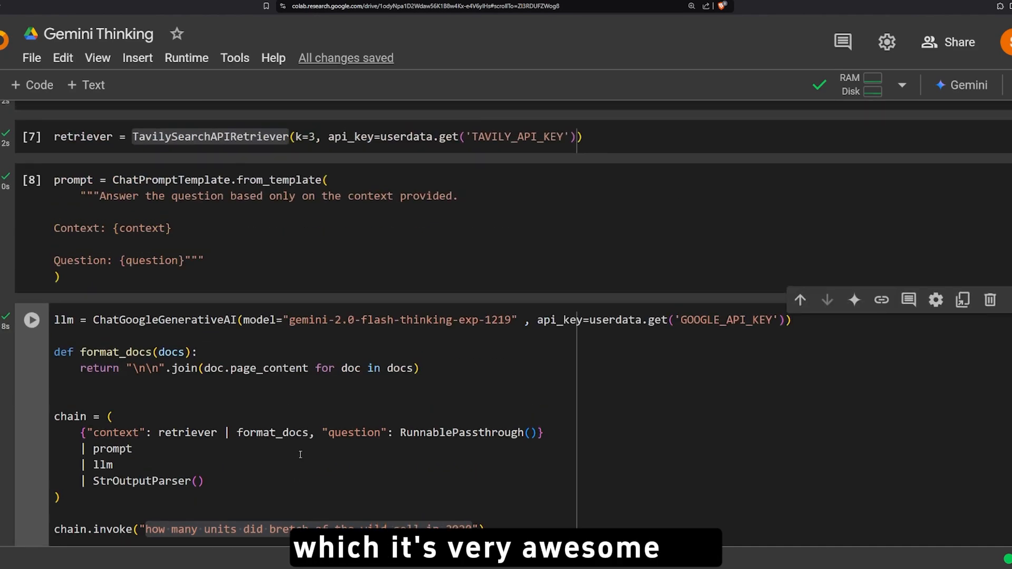
scroll(up, 3)
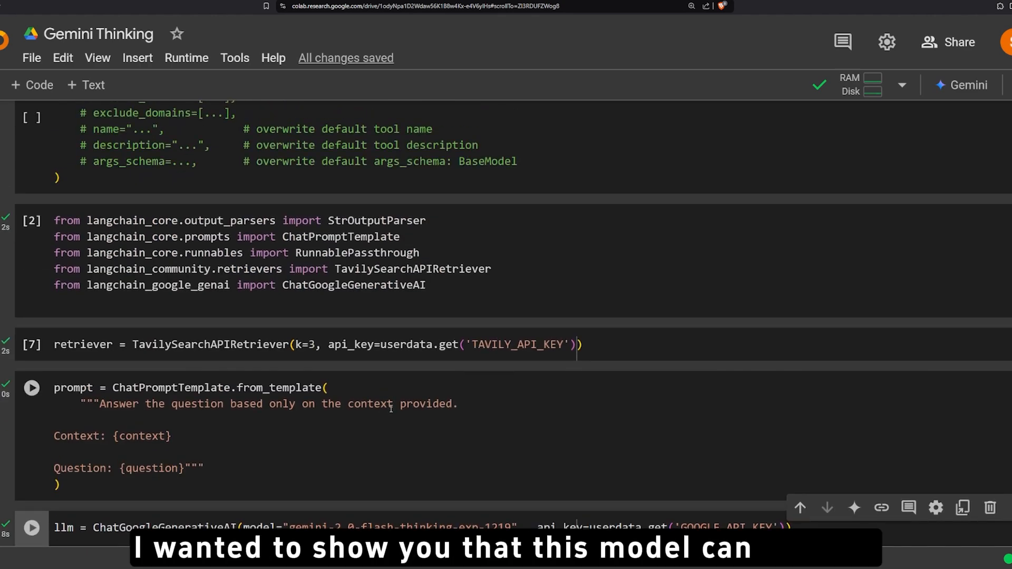
scroll(up, 3)
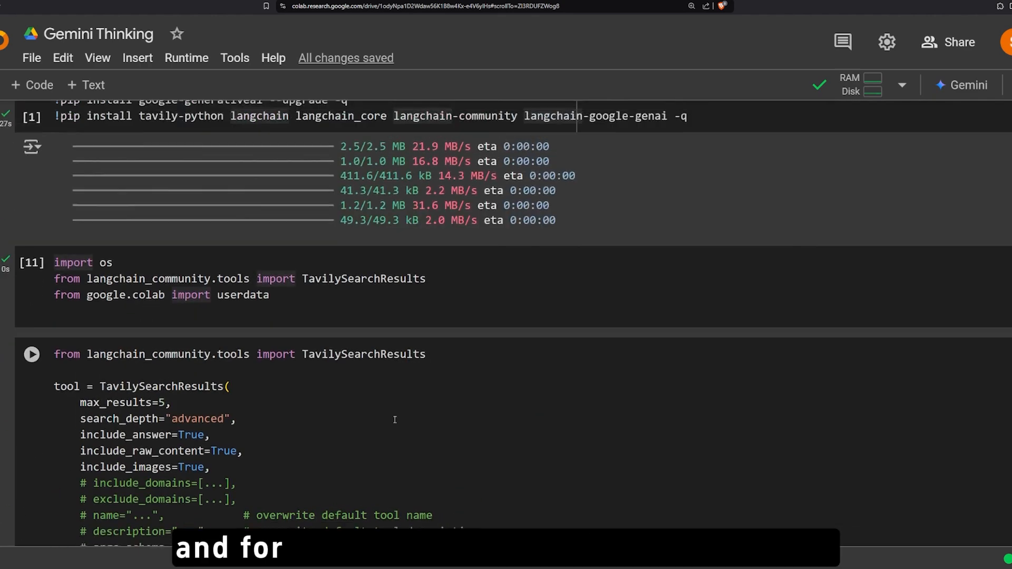
scroll(down, 3)
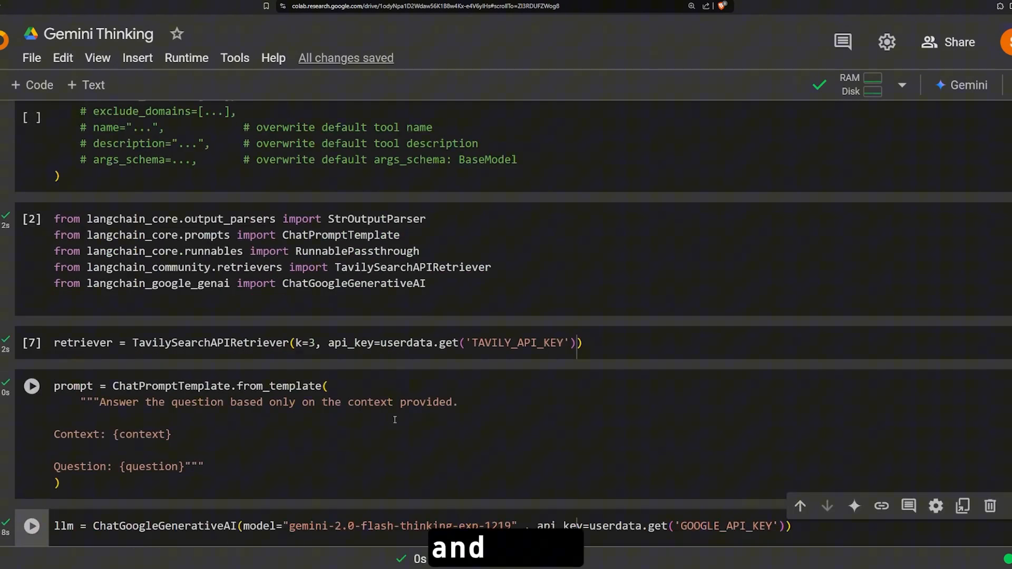
scroll(down, 3)
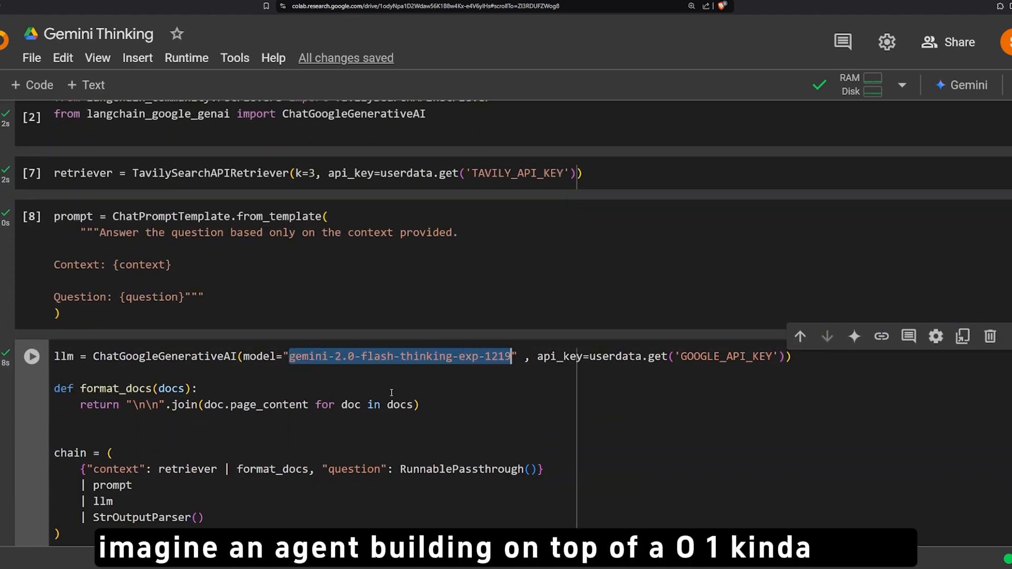
scroll(down, 3)
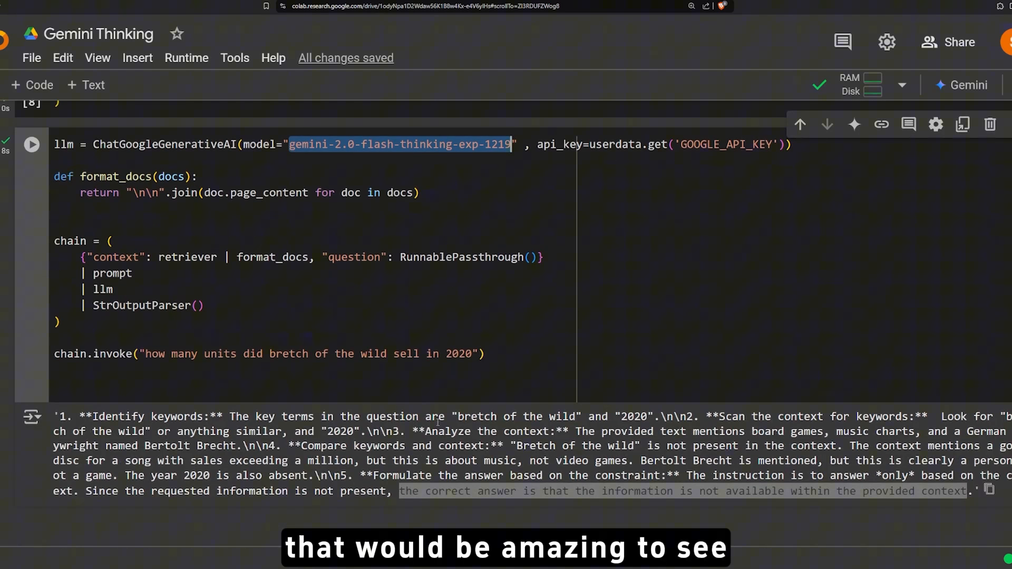
mouse_move(459, 509)
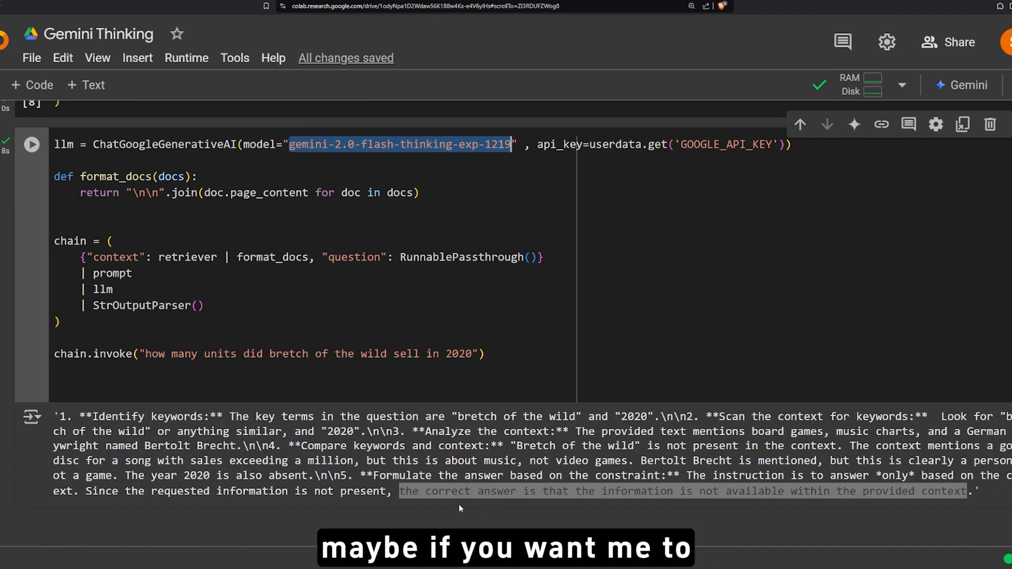